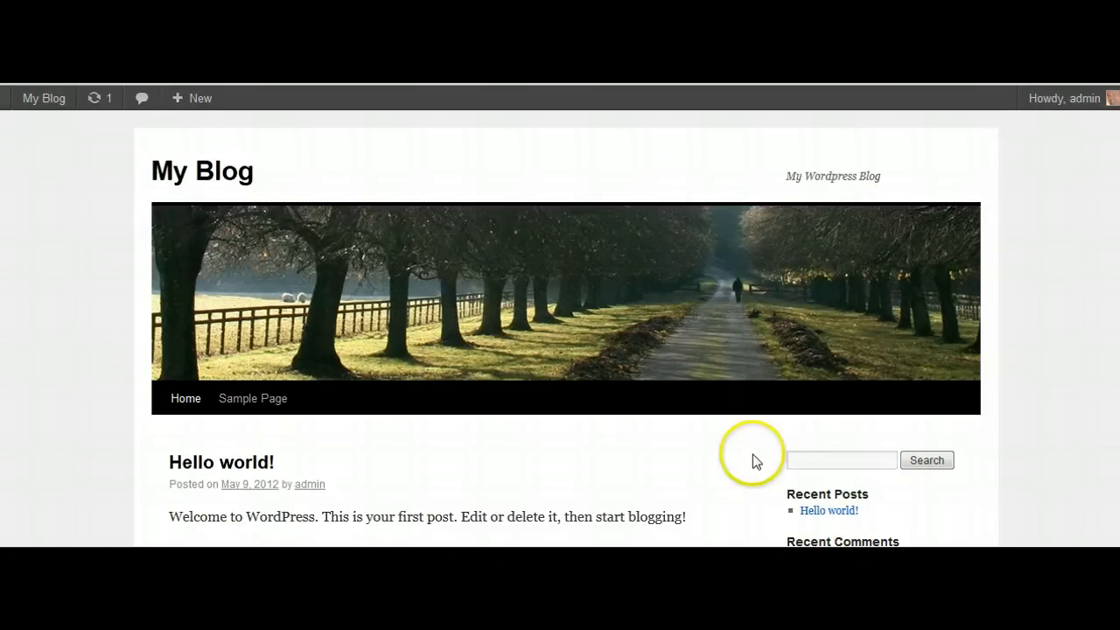
mouse_move(709, 461)
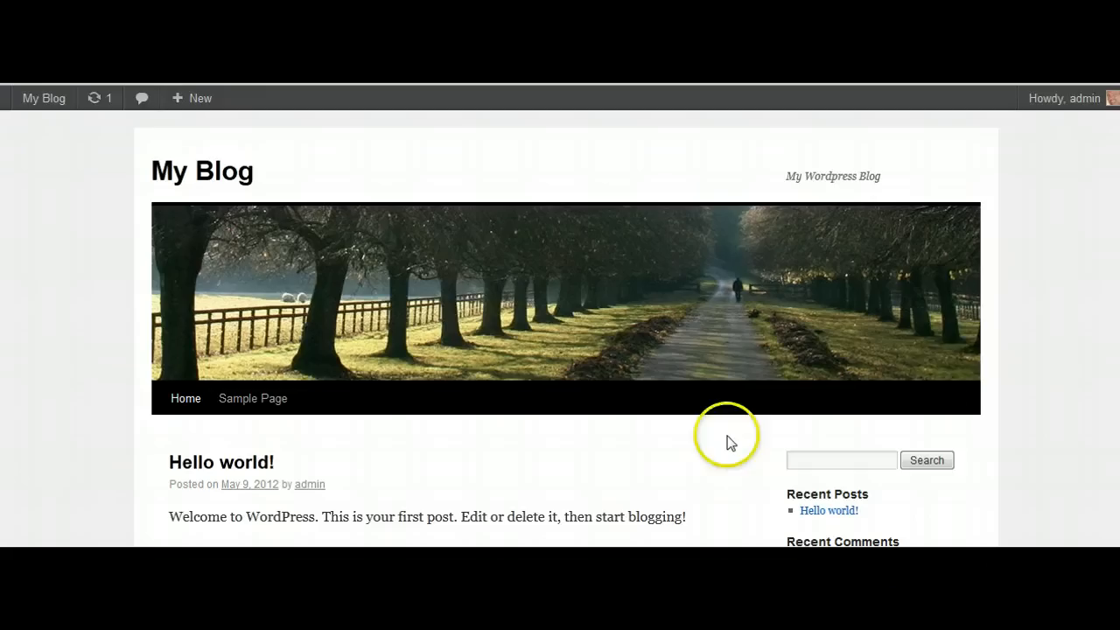
mouse_move(1088, 303)
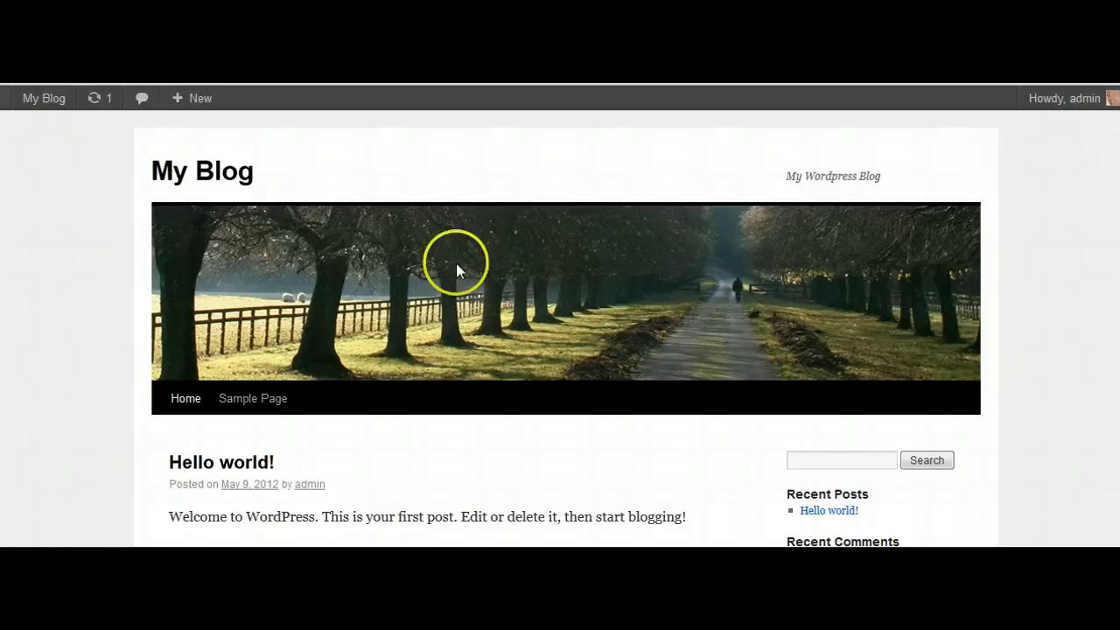
Step: Go to Themes from the My Blog admin bar and switch to Install Themes
left_click(43, 98)
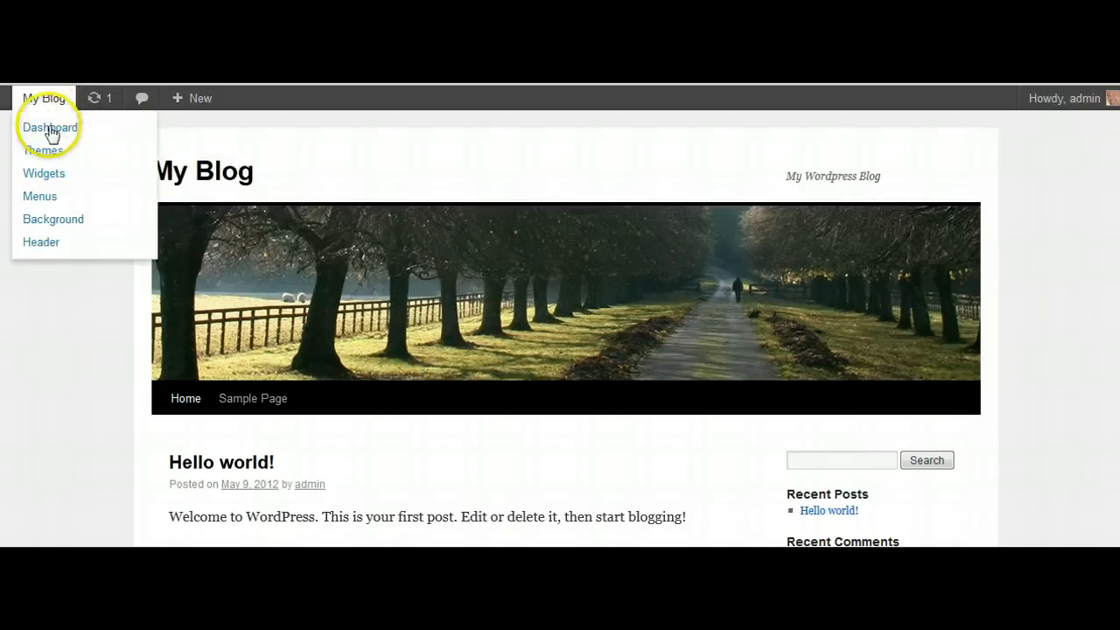
mouse_move(42, 150)
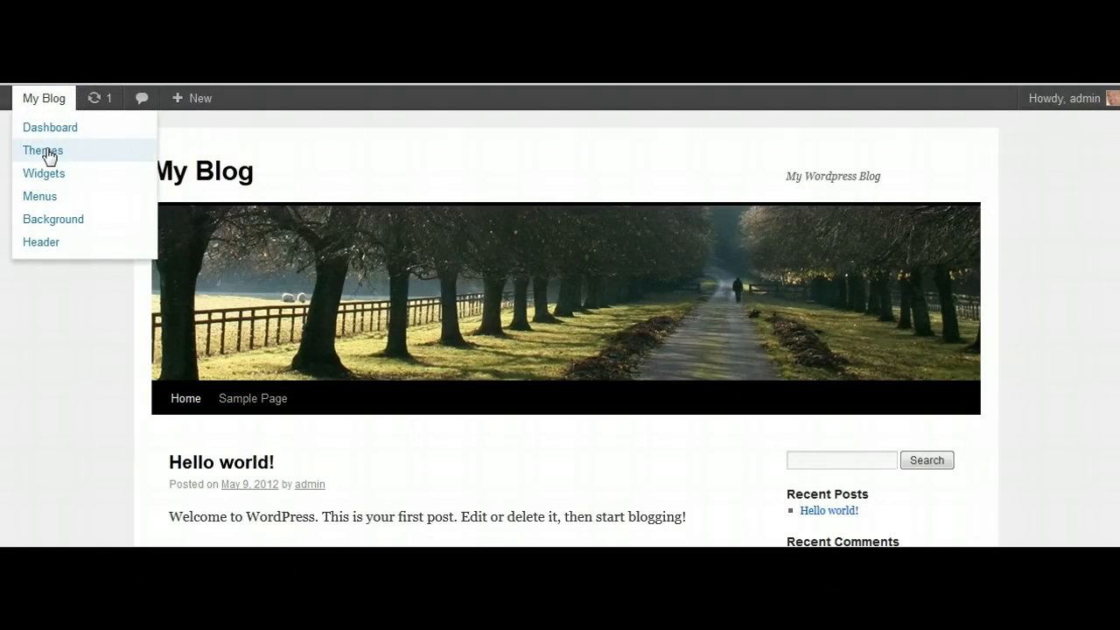
left_click(42, 151)
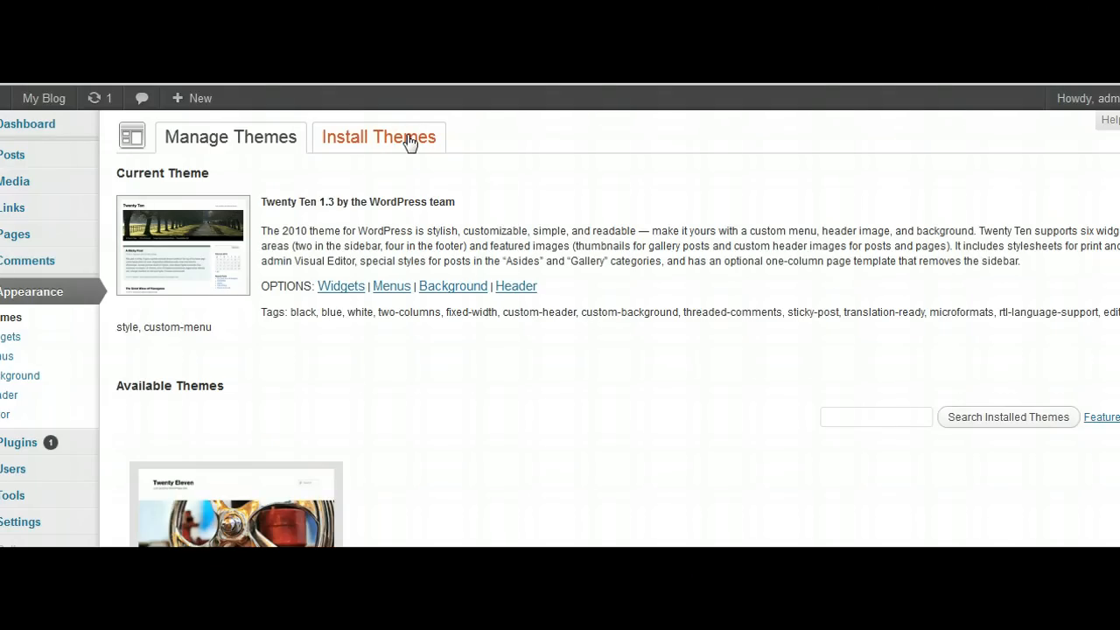
left_click(378, 136)
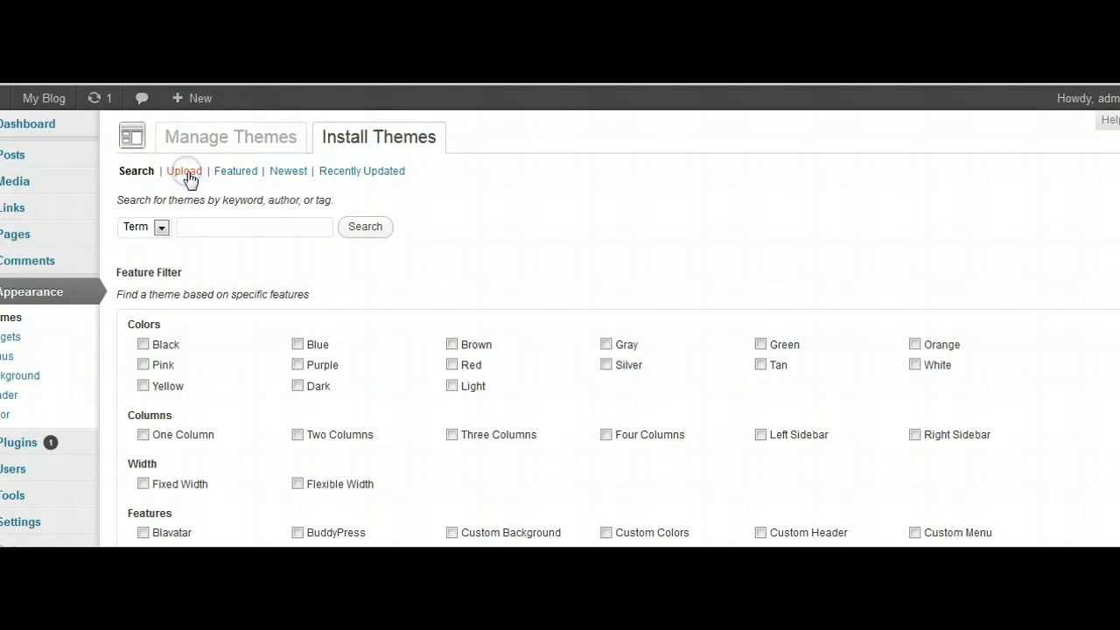
Step: Choose the wplocalbiz_2 zip archive from the computer in the theme upload form
left_click(183, 171)
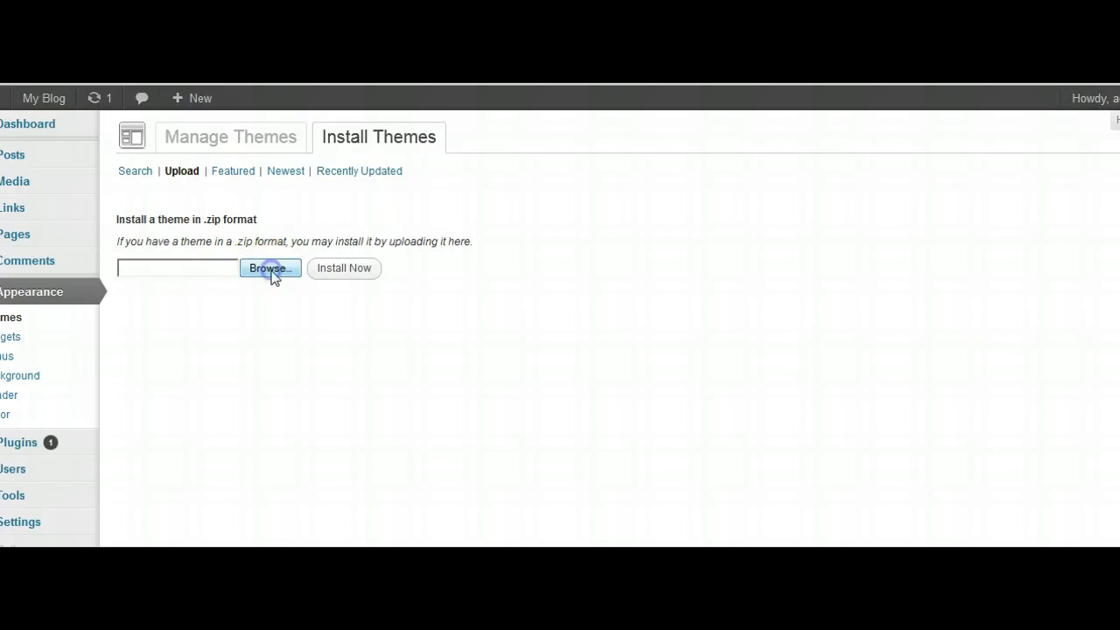
left_click(270, 268)
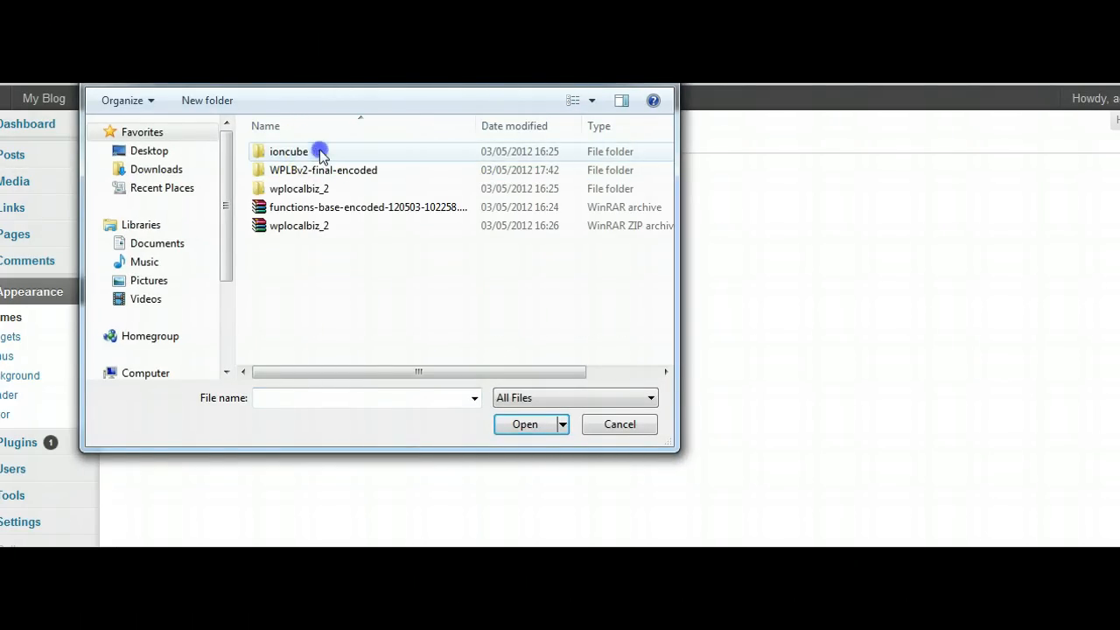
left_click(299, 225)
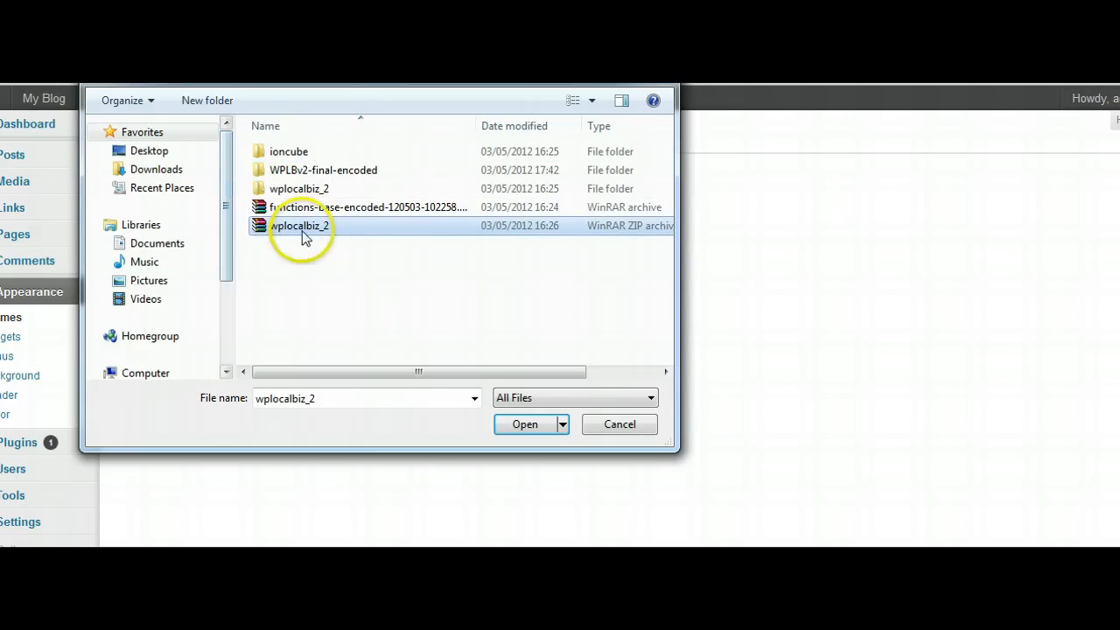
left_click(524, 424)
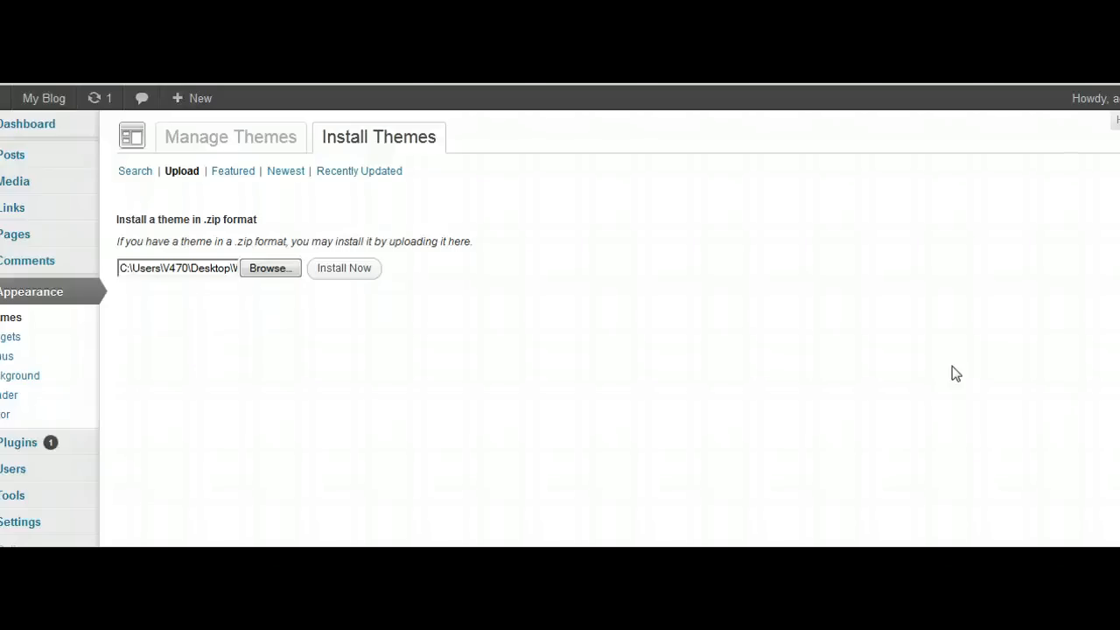
Step: Install the uploaded WP-LocalBiz theme and activate it as the current theme
left_click(343, 267)
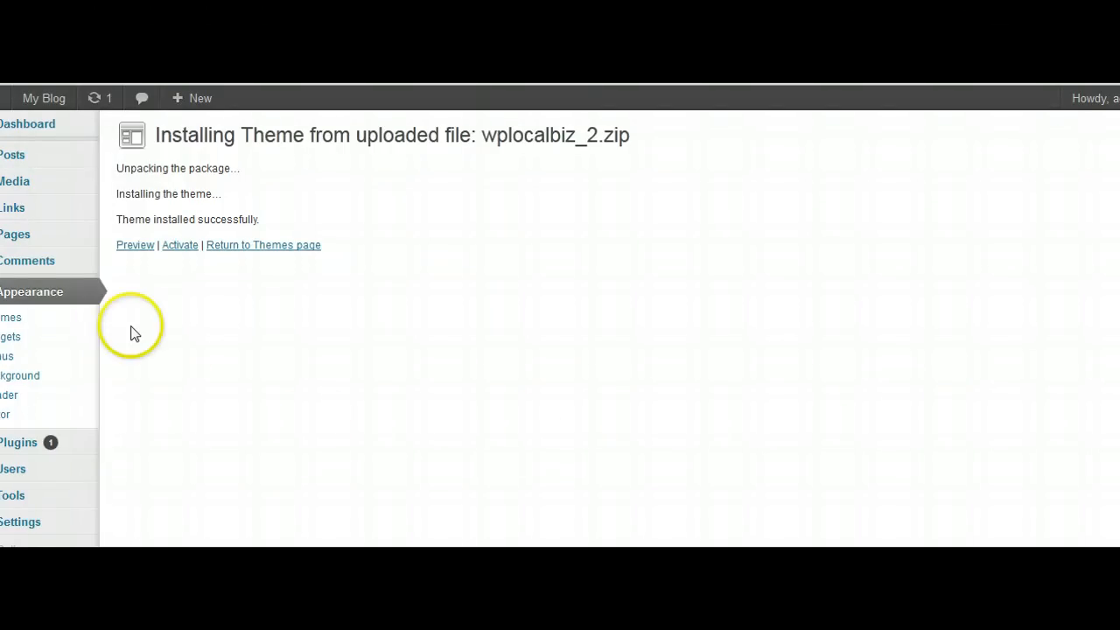
mouse_move(178, 245)
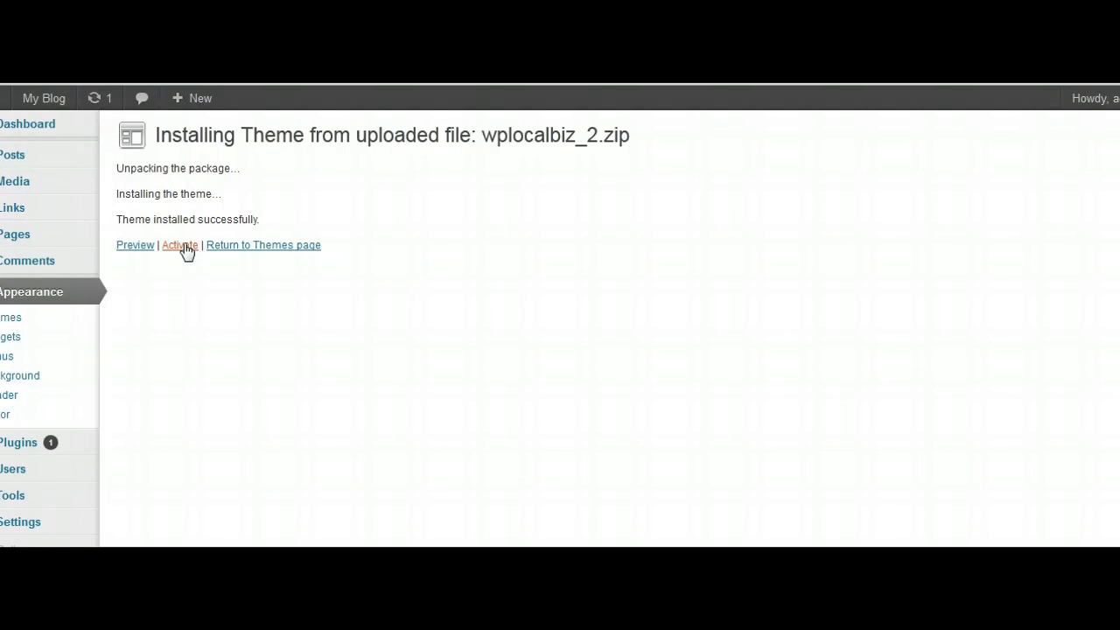
left_click(178, 245)
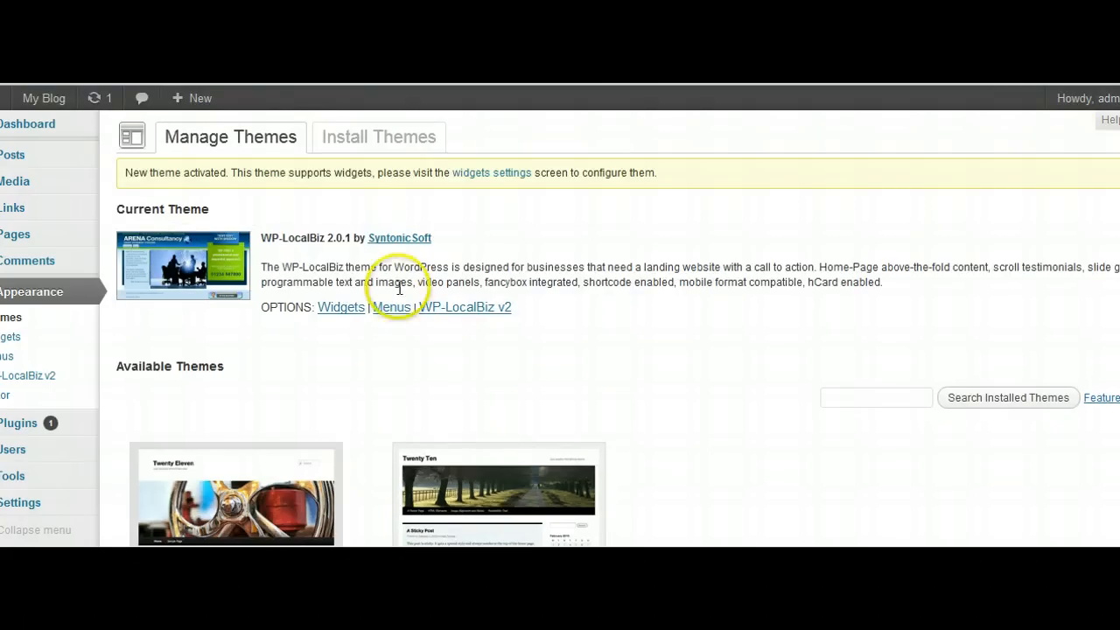
mouse_move(322, 218)
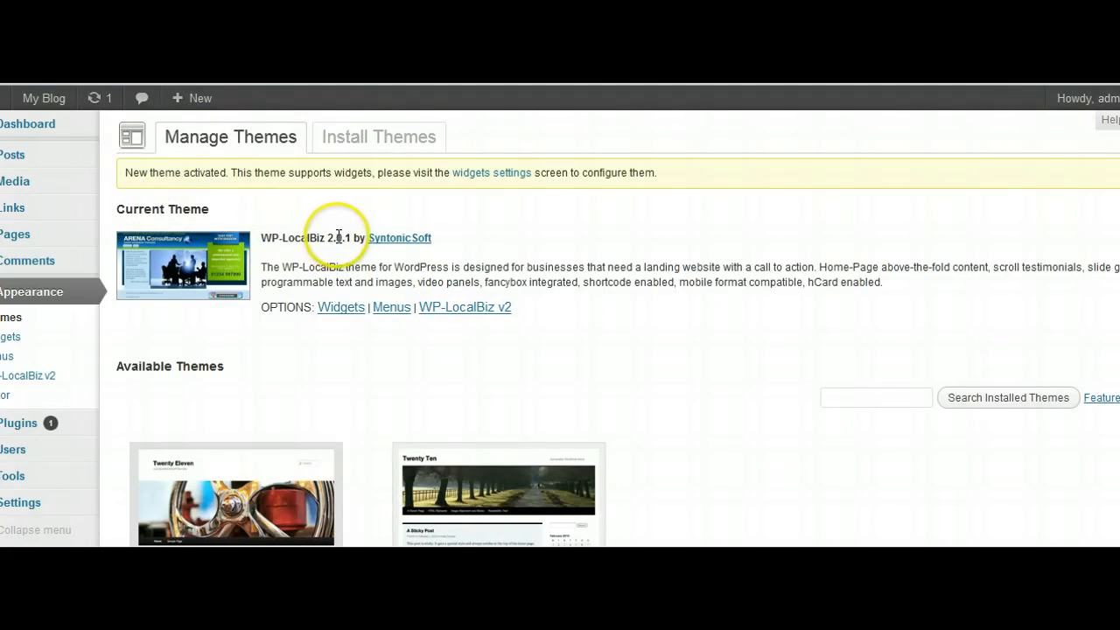
mouse_move(399, 237)
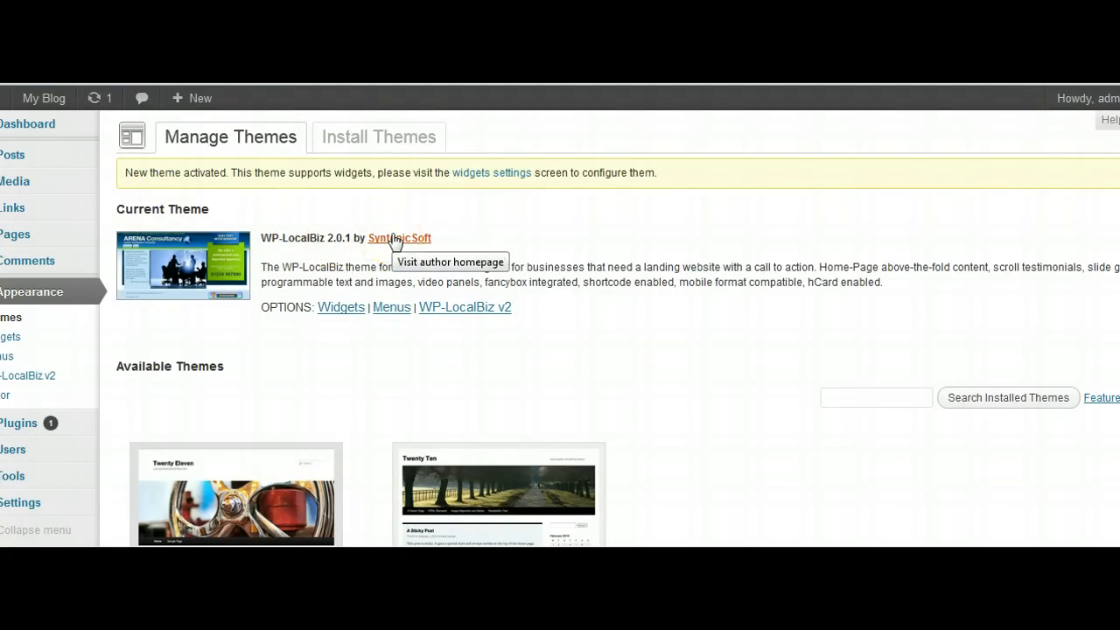
mouse_move(382, 315)
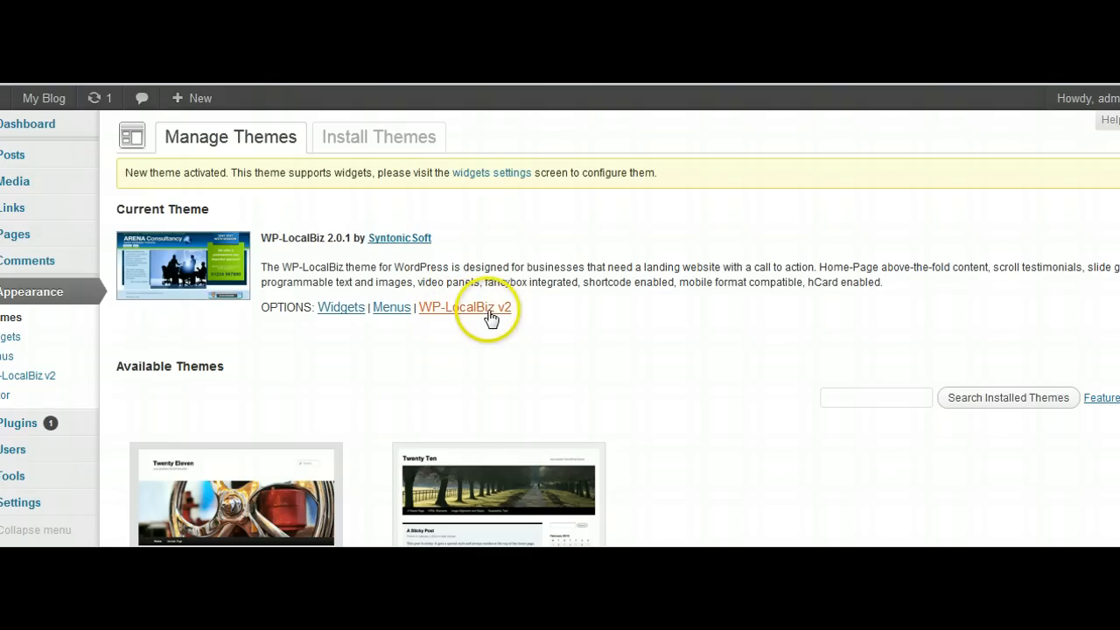
mouse_move(42, 354)
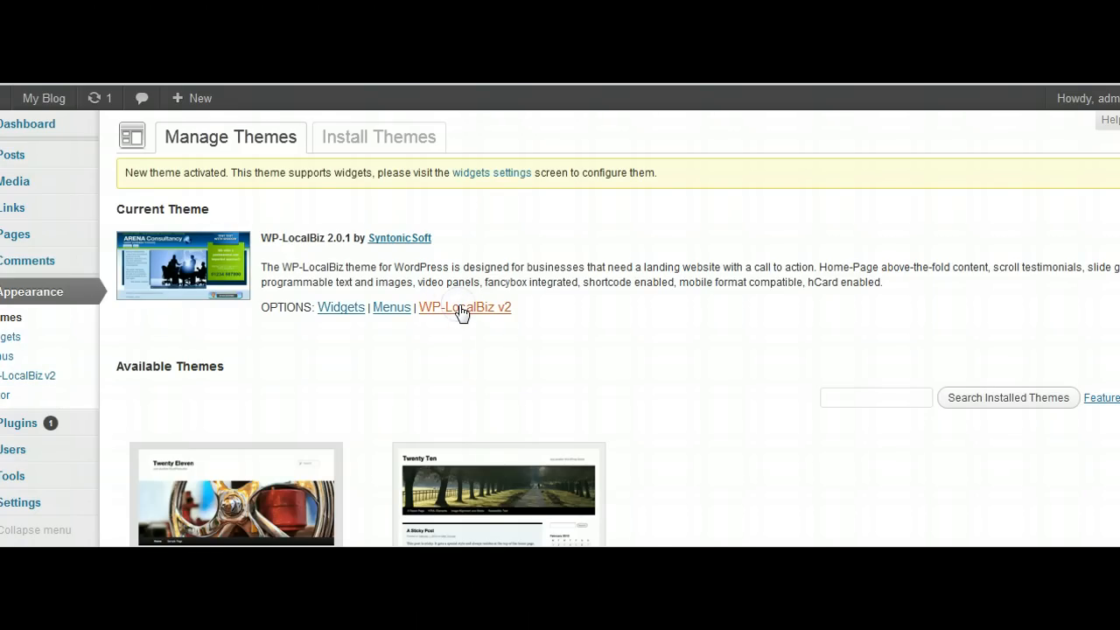
left_click(463, 307)
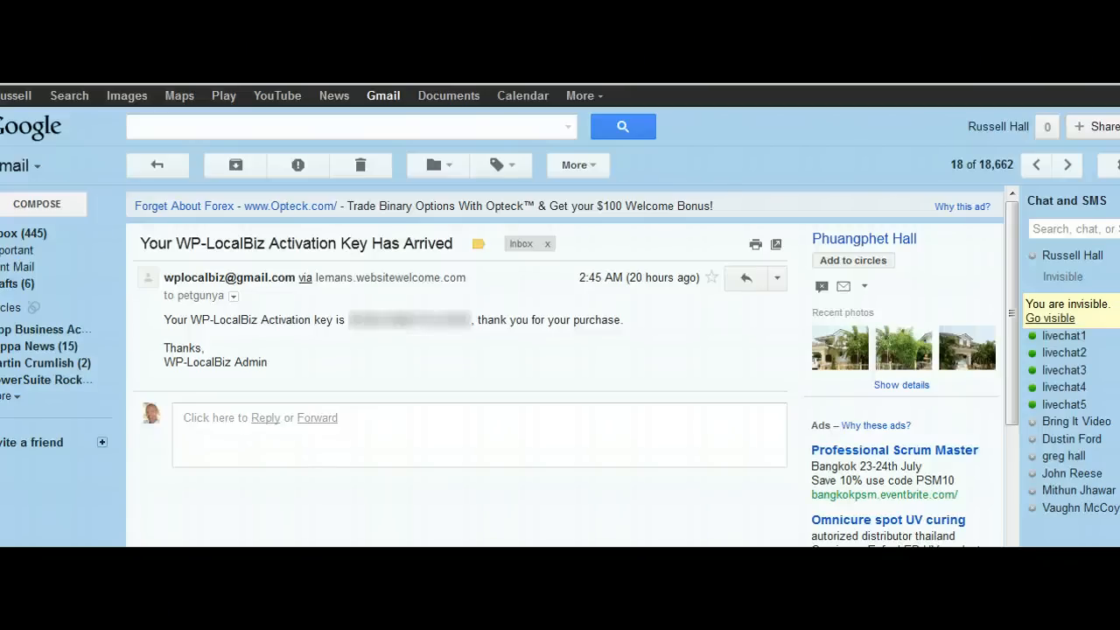
Step: Select the activation key in the WP-LocalBiz e-mail and copy it
left_click_drag(348, 318, 471, 318)
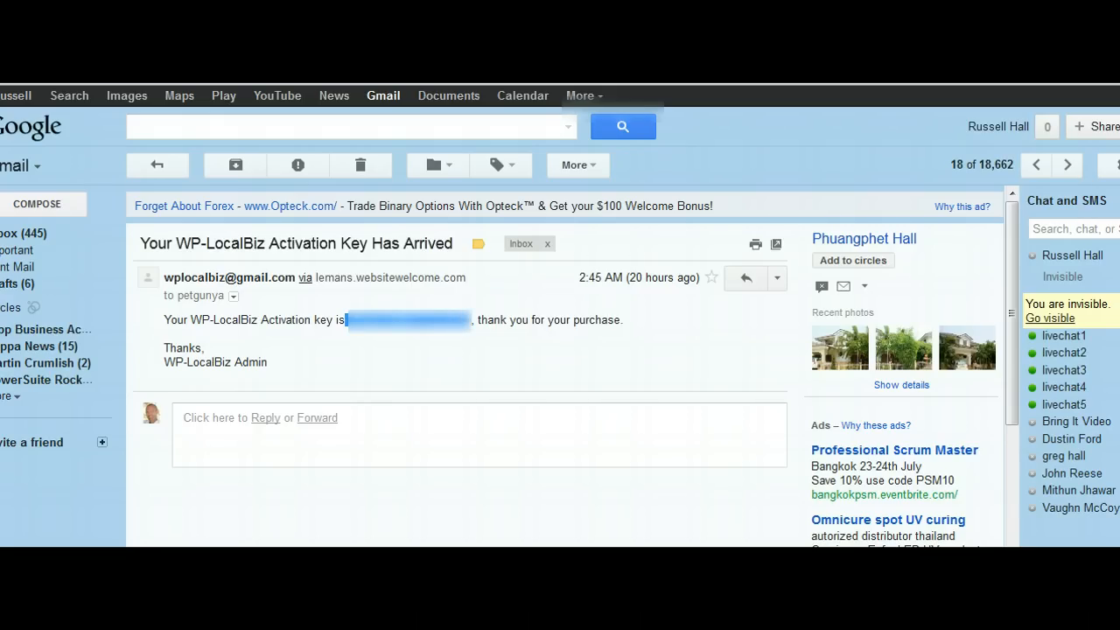
right_click(406, 319)
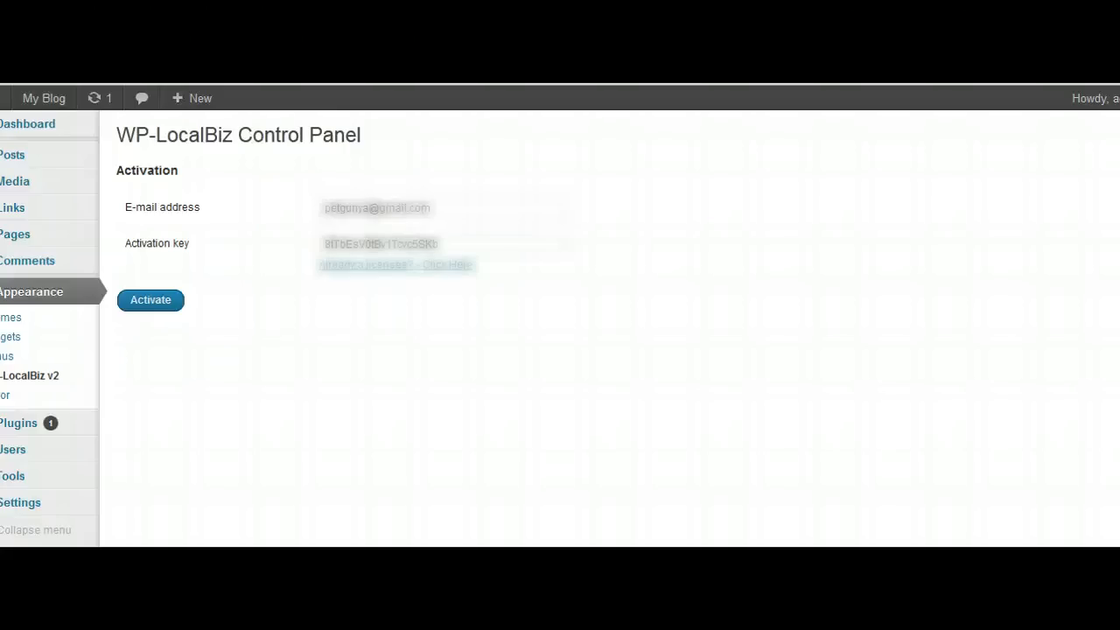
Step: Activate WP-LocalBiz with the entered e-mail address and activation key
left_click(151, 299)
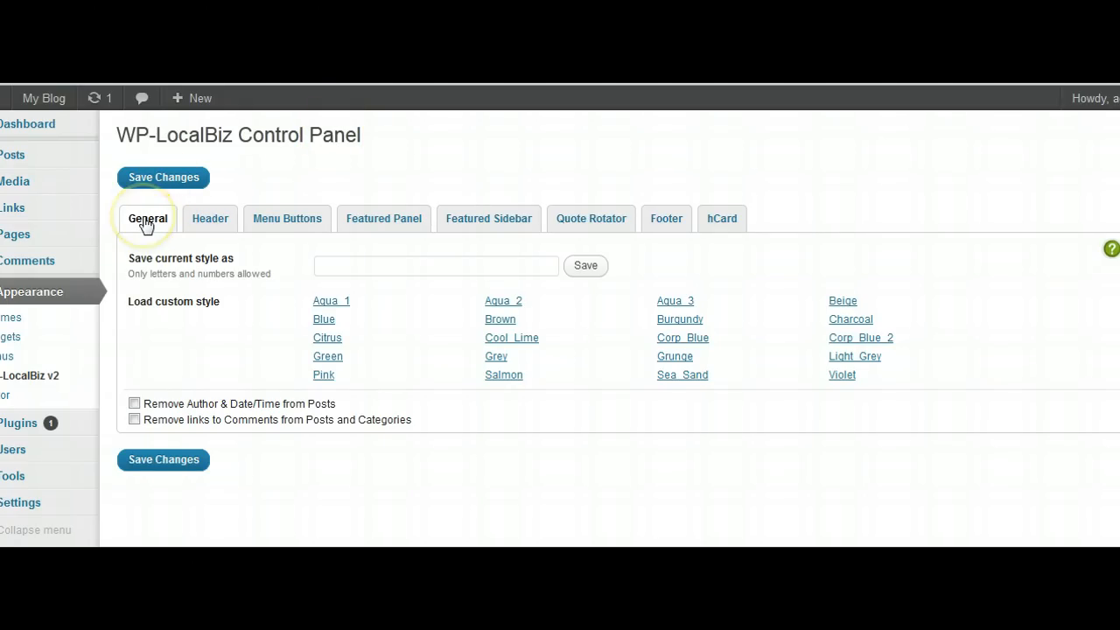
mouse_move(287, 219)
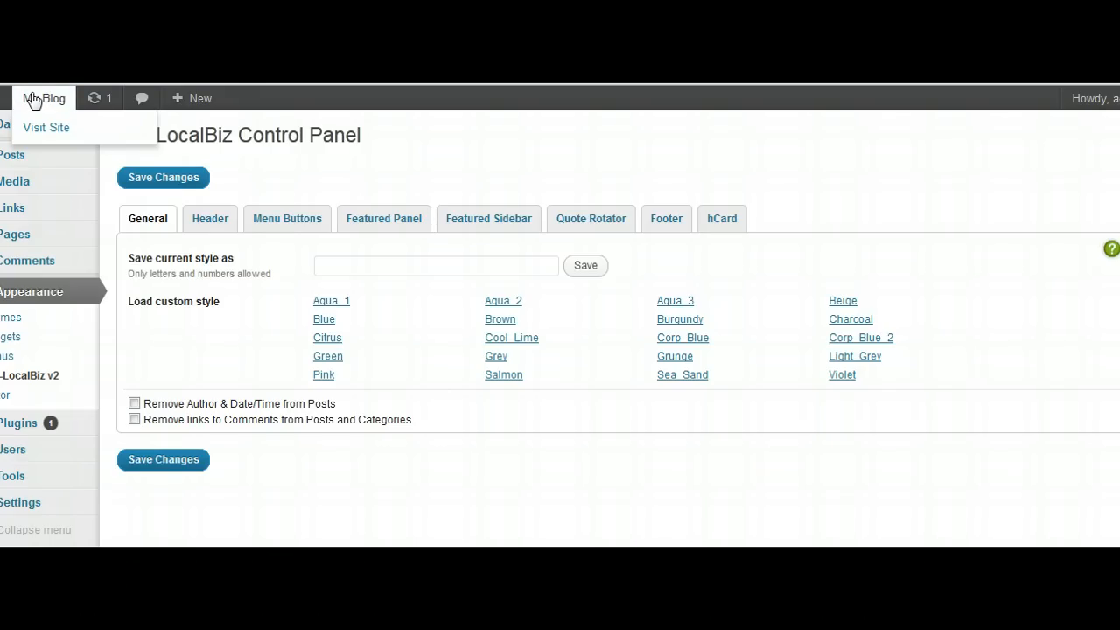
Step: Visit the blog's front end showing the unstyled WP-LocalBiz layout, then bring up admin shortcuts
left_click(46, 126)
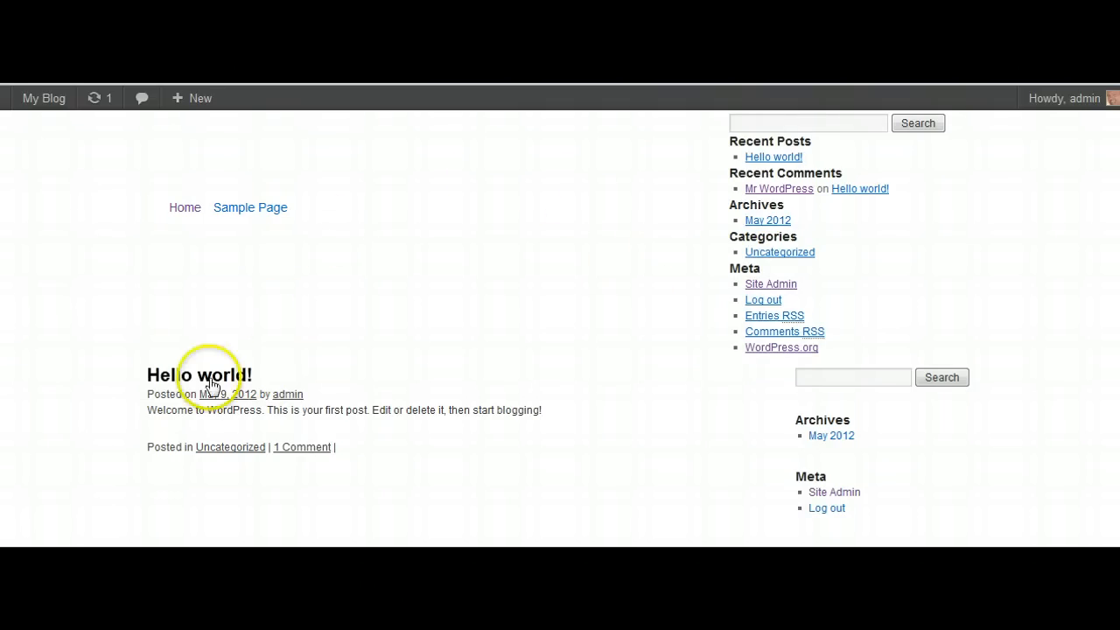
mouse_move(381, 324)
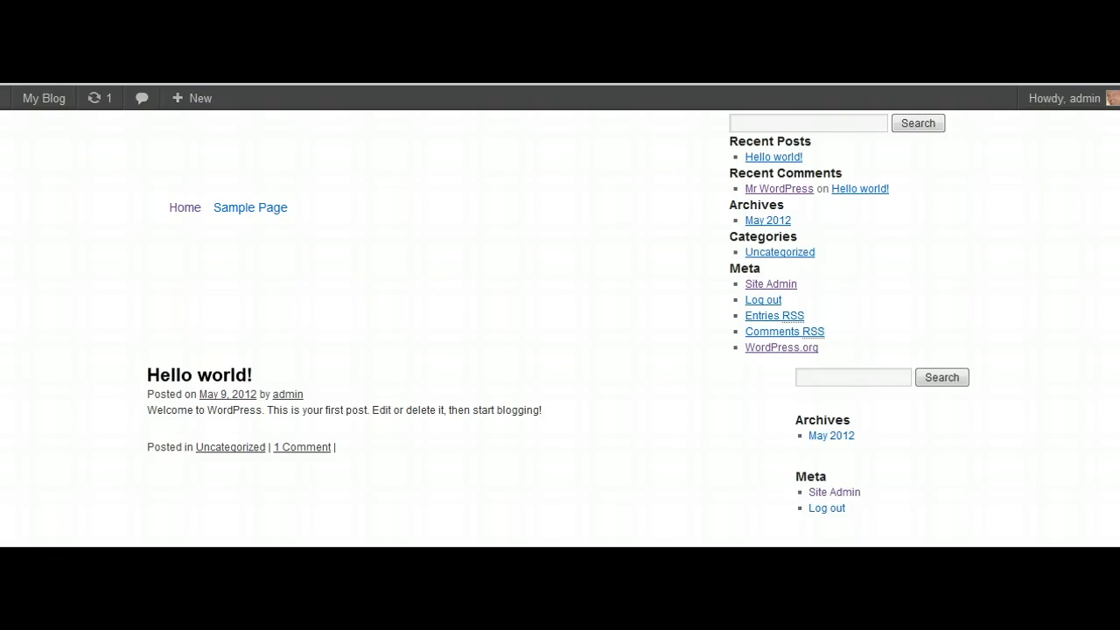
left_click(44, 98)
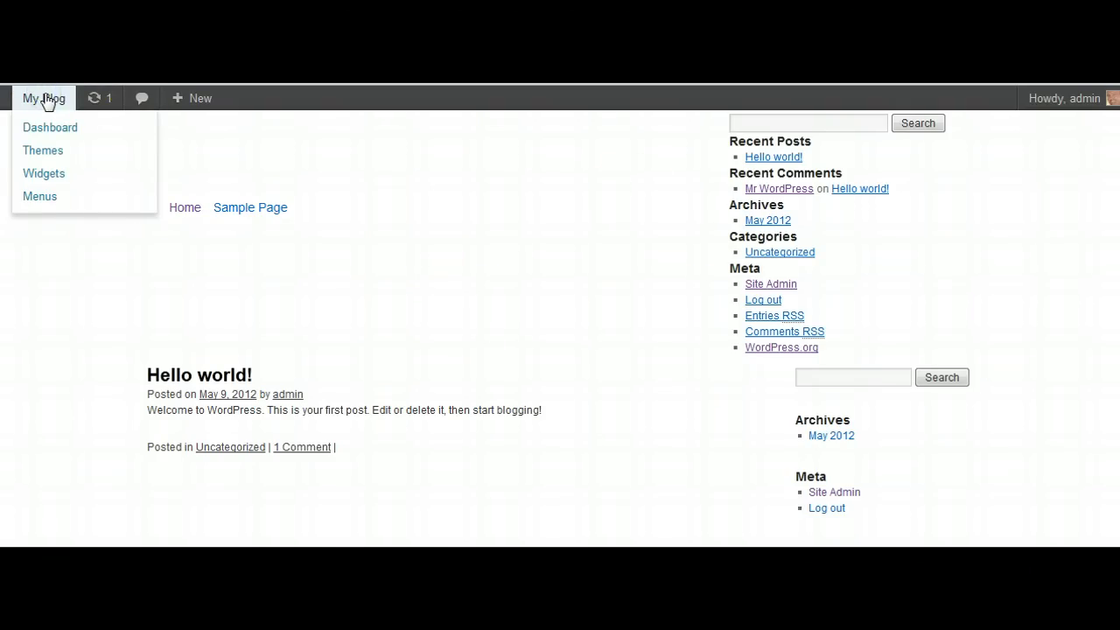
Step: Return to the dashboard and go to the WP-LocalBiz v2 control panel under Appearance
left_click(49, 126)
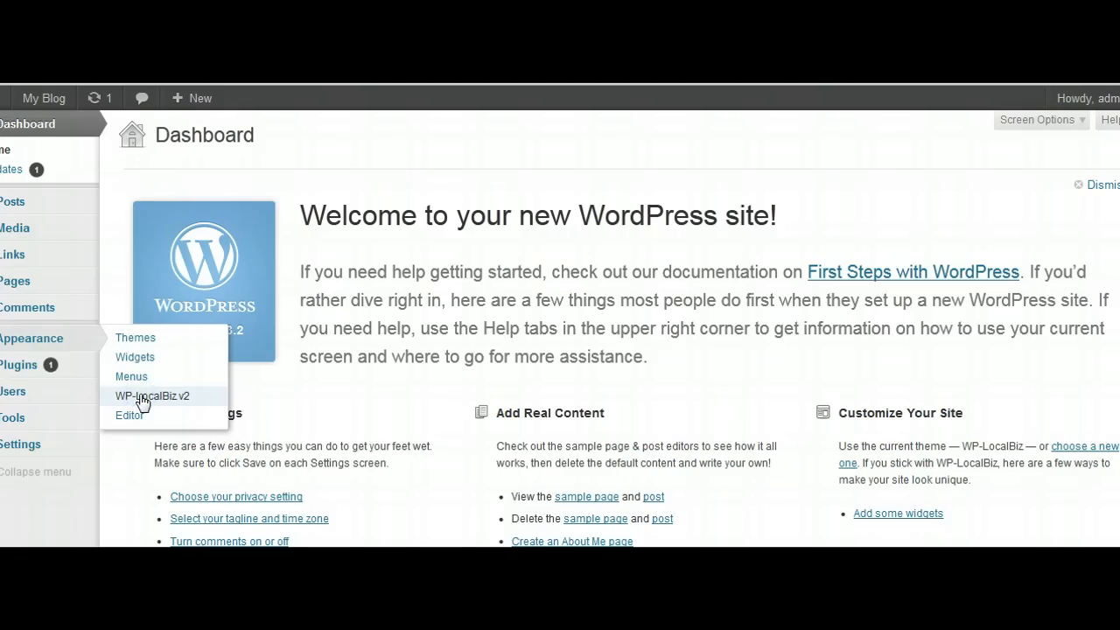
left_click(152, 396)
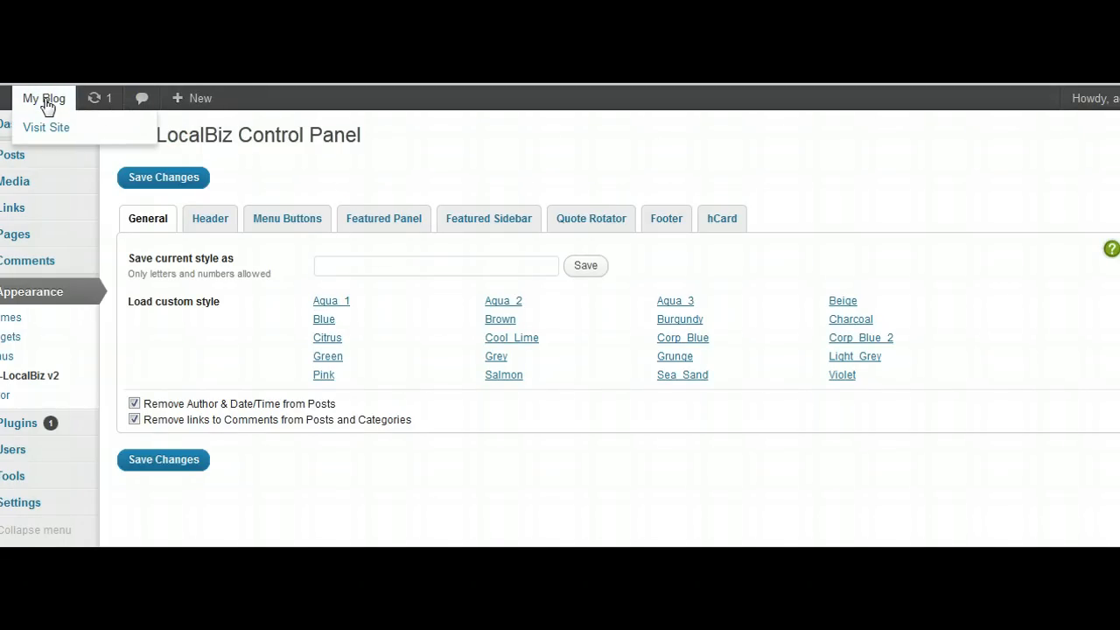
Step: Visit the blog's front end to view the blue Aqua-styled WP-LocalBiz design
left_click(46, 126)
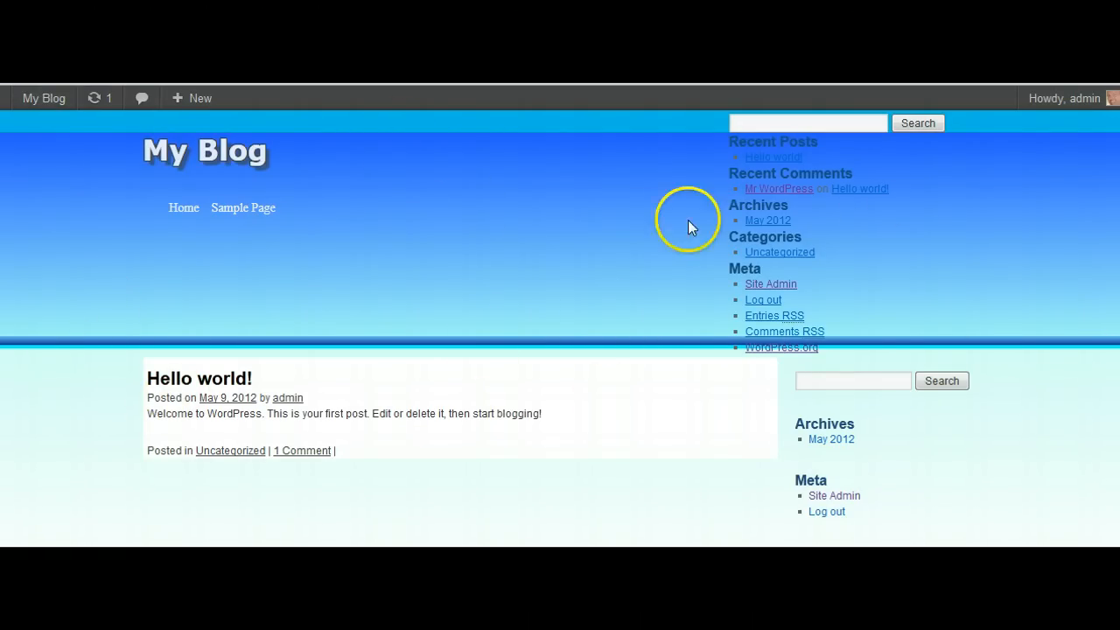
mouse_move(697, 483)
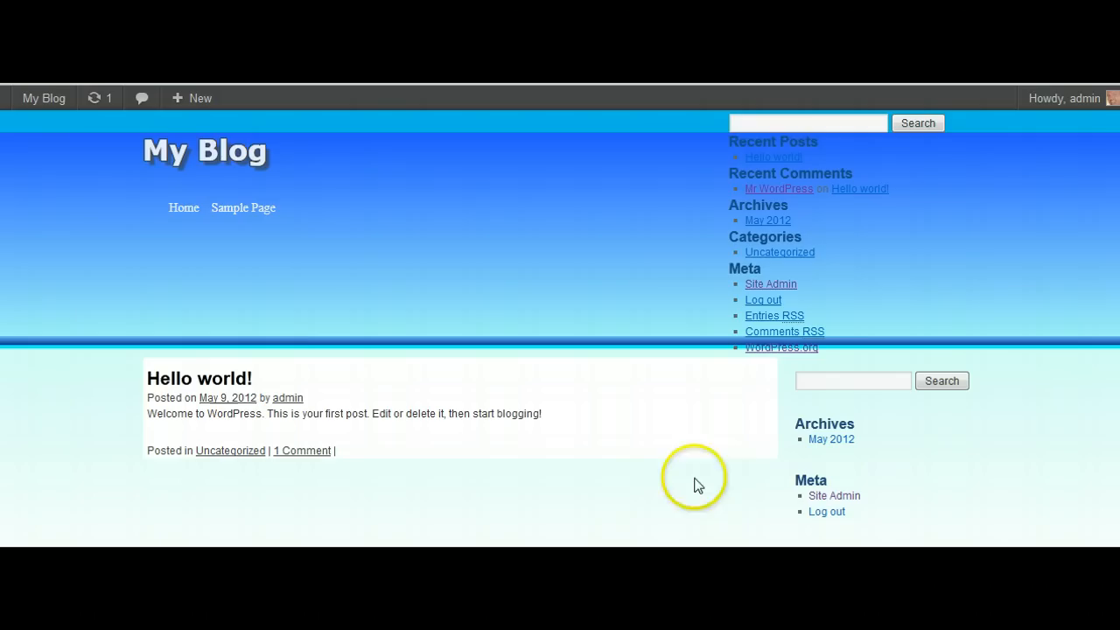
mouse_move(319, 340)
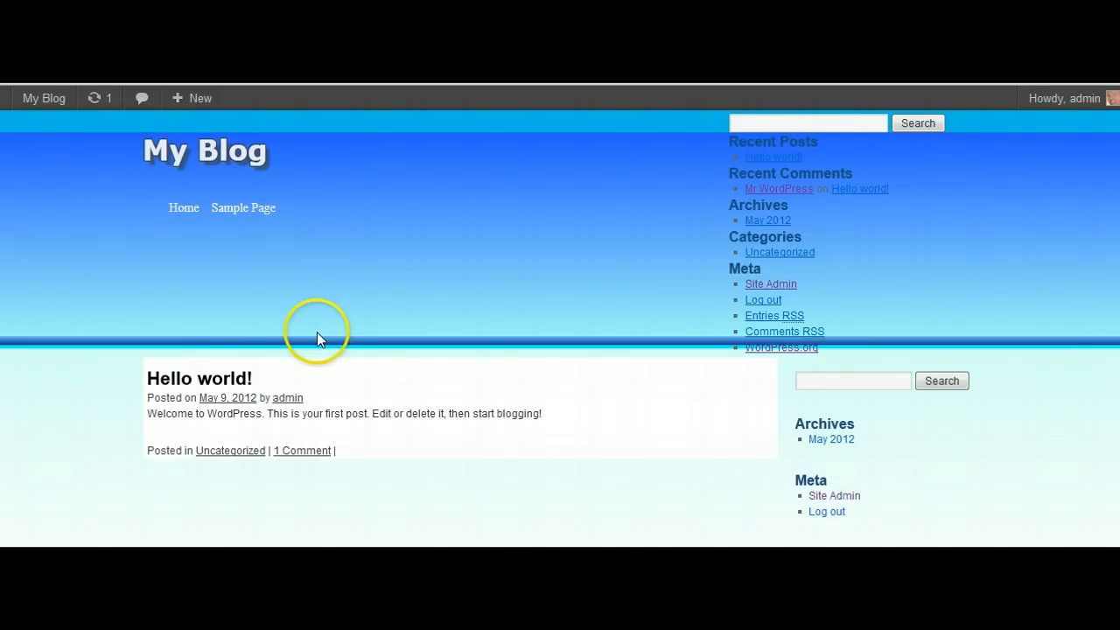
mouse_move(368, 350)
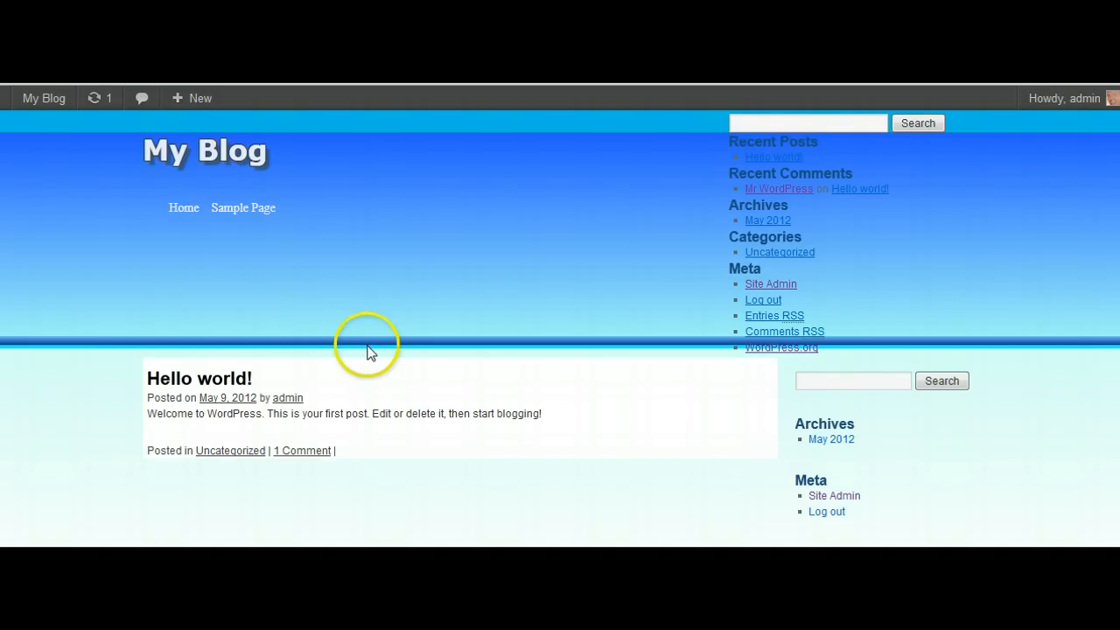